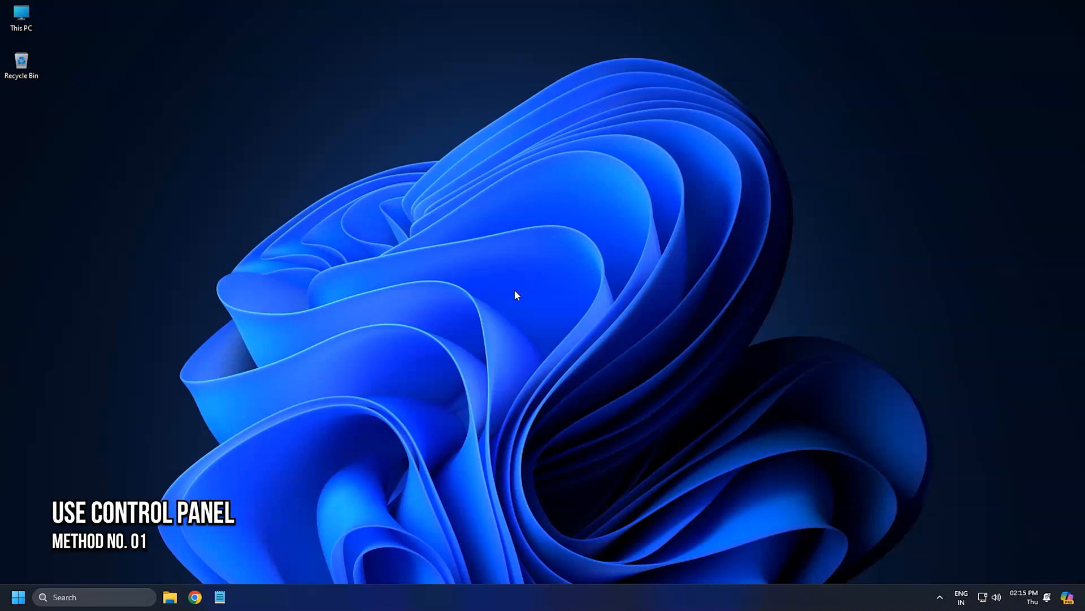
- Search 'control panel' and open Programs and Features to view the Installed On dates
{"action": "type", "text": "control panel"}
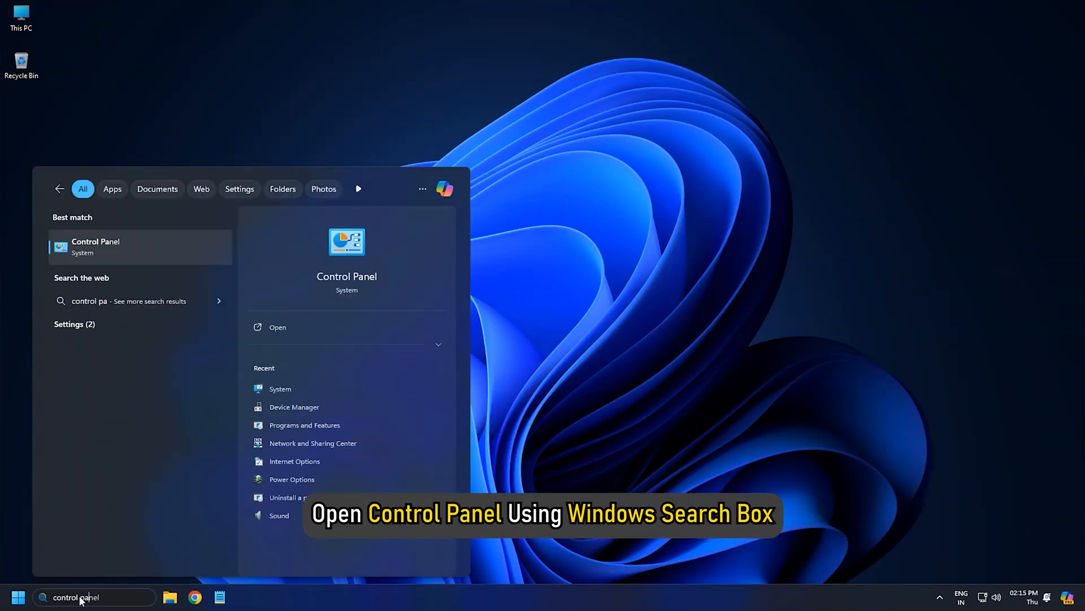
{"action": "left_click", "coordinate": [96, 246]}
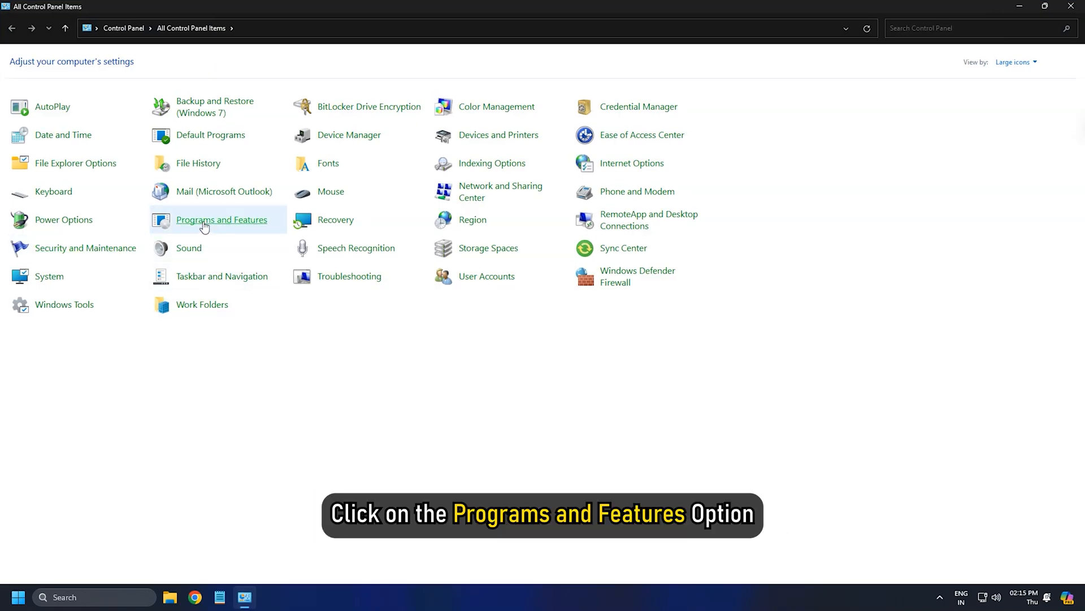
{"action": "left_click", "coordinate": [222, 220]}
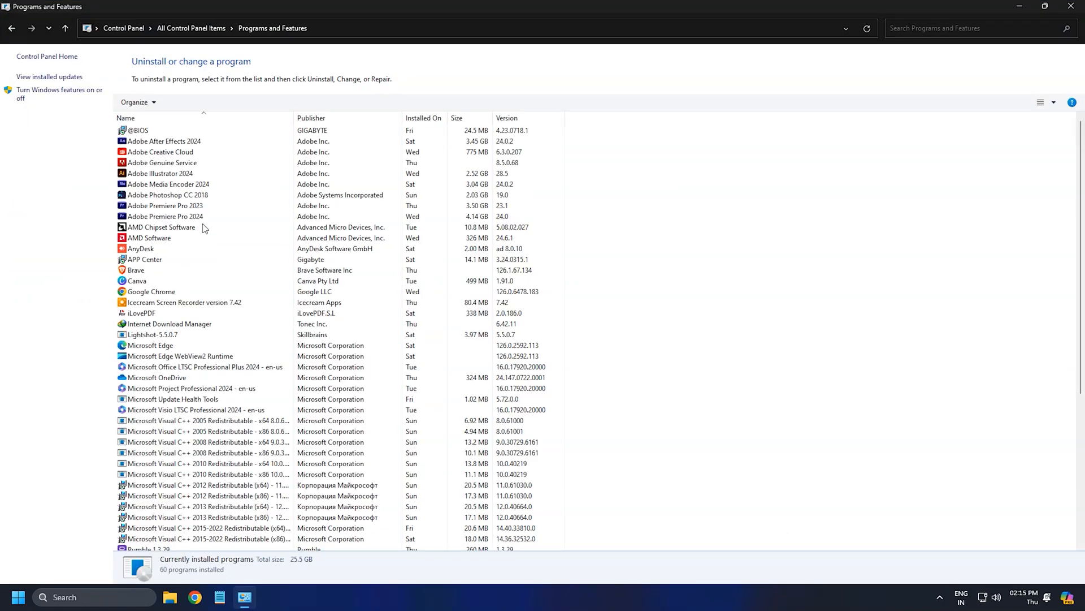
{"action": "left_click", "coordinate": [173, 249]}
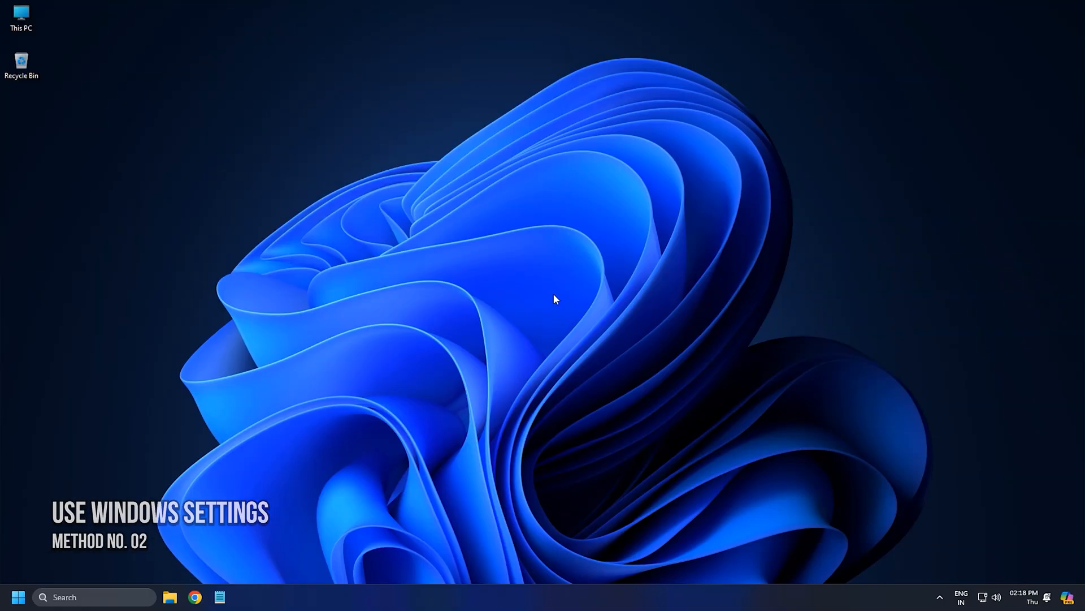
- Bring up Windows Settings with Win+I
{"action": "key", "text": "Win+I"}
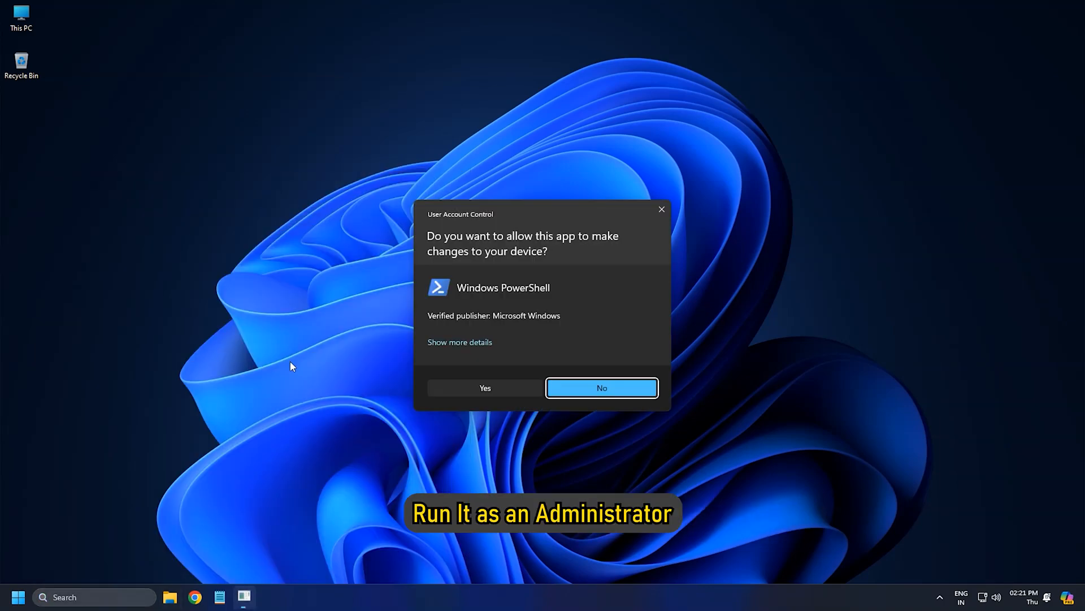
- Approve administrator PowerShell and enter the WOW6432Node Uninstall Get-ItemProperty query for 32-bit apps
{"action": "left_click", "coordinate": [485, 387]}
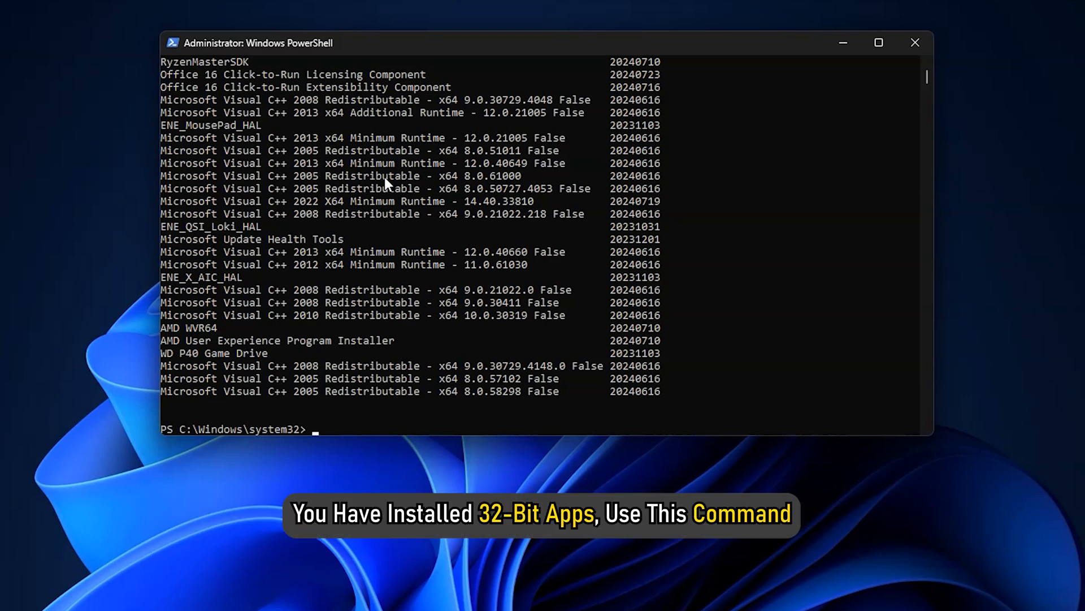
{"action": "type", "text": "Get-ItemProperty HKLM:\\SOFTWARE\\WOW6432Node\\Microsoft\\Windows\\CurrentVersion\\Uninstall\\* | select-object DisplayName, InstallDate"}
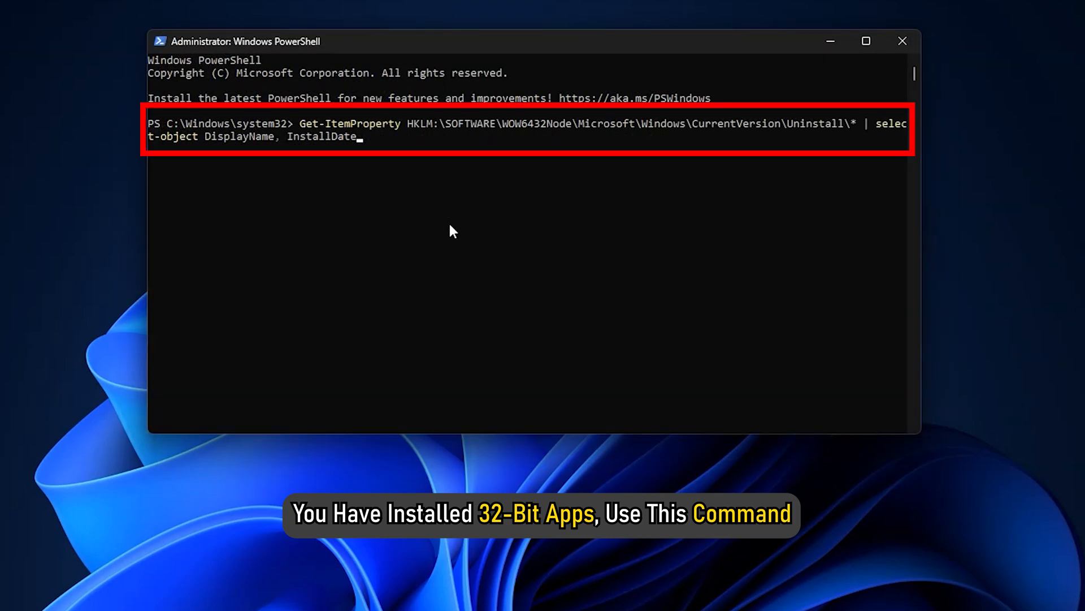
{"action": "left_click", "coordinate": [903, 41]}
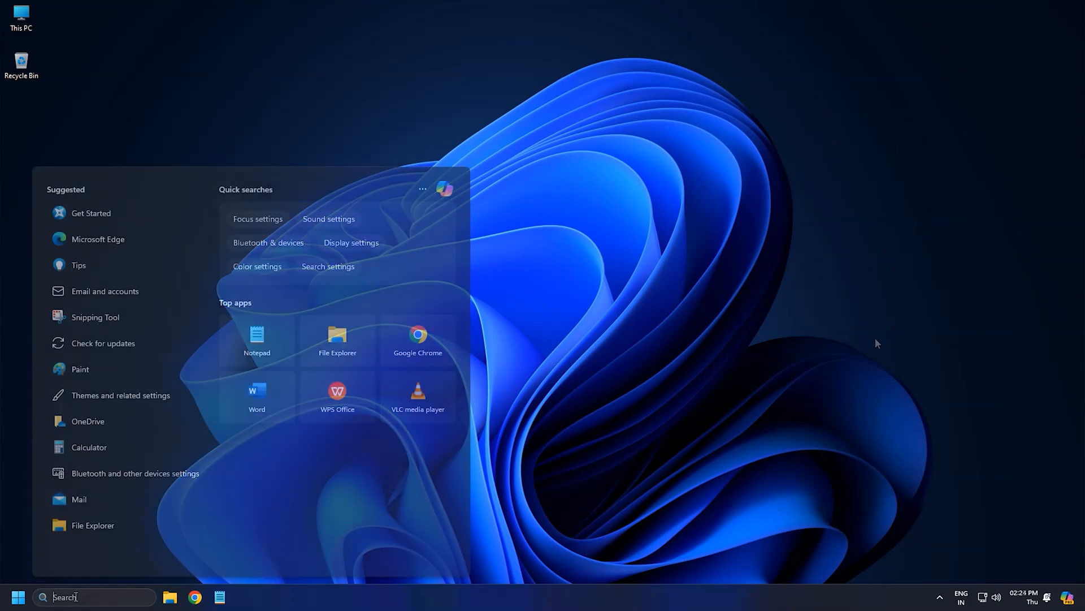
- Search 'Microsoft store' and launch the Microsoft Store best match
{"action": "type", "text": "Microsoft store"}
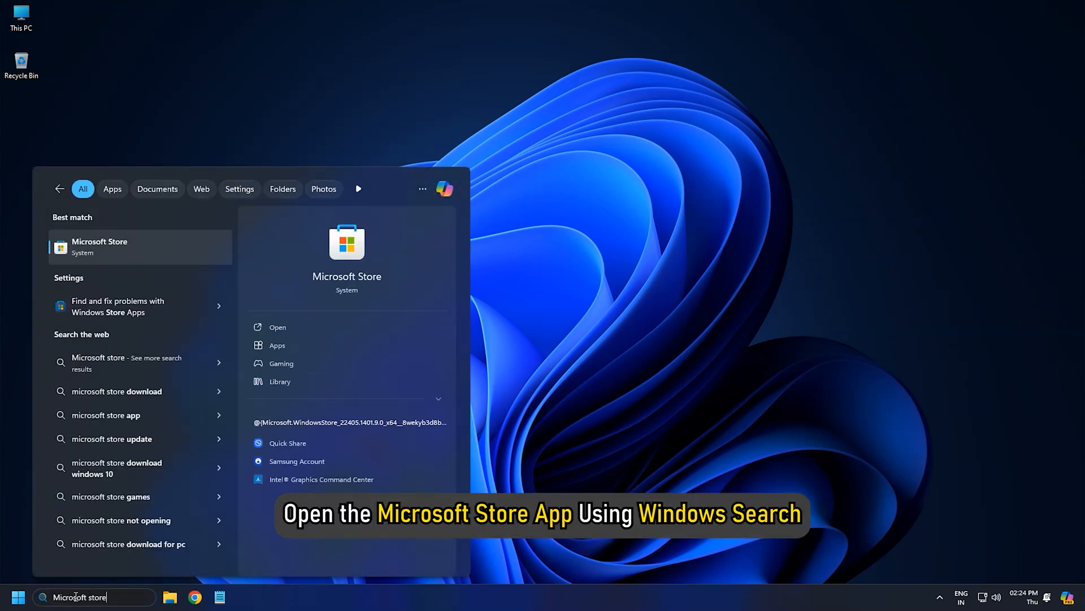
{"action": "left_click", "coordinate": [138, 246]}
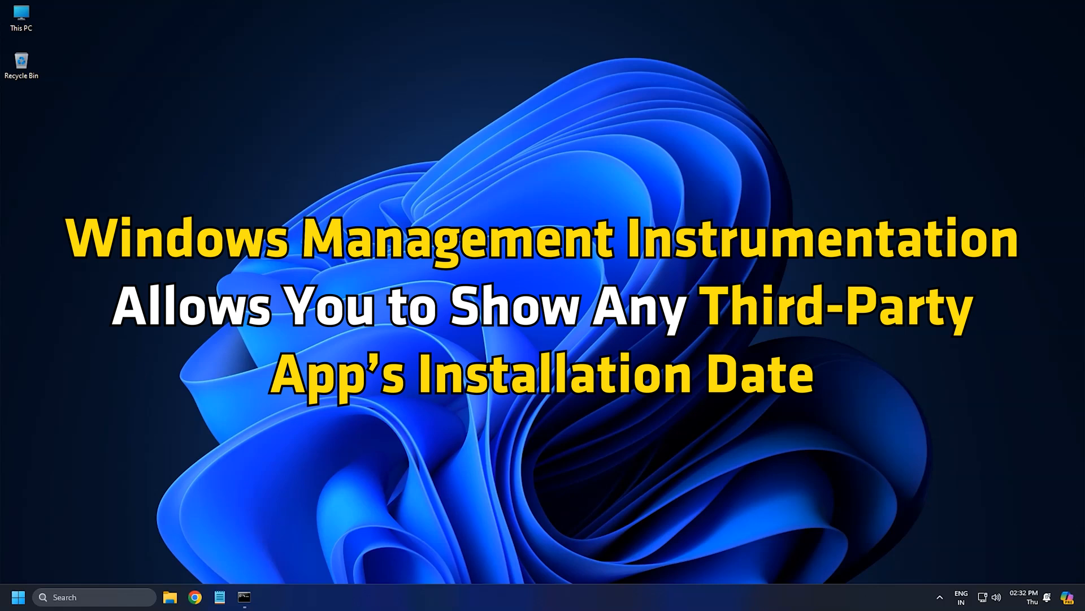
- Click the taskbar to start working toward the wmic install-date query
{"action": "left_click", "coordinate": [243, 597]}
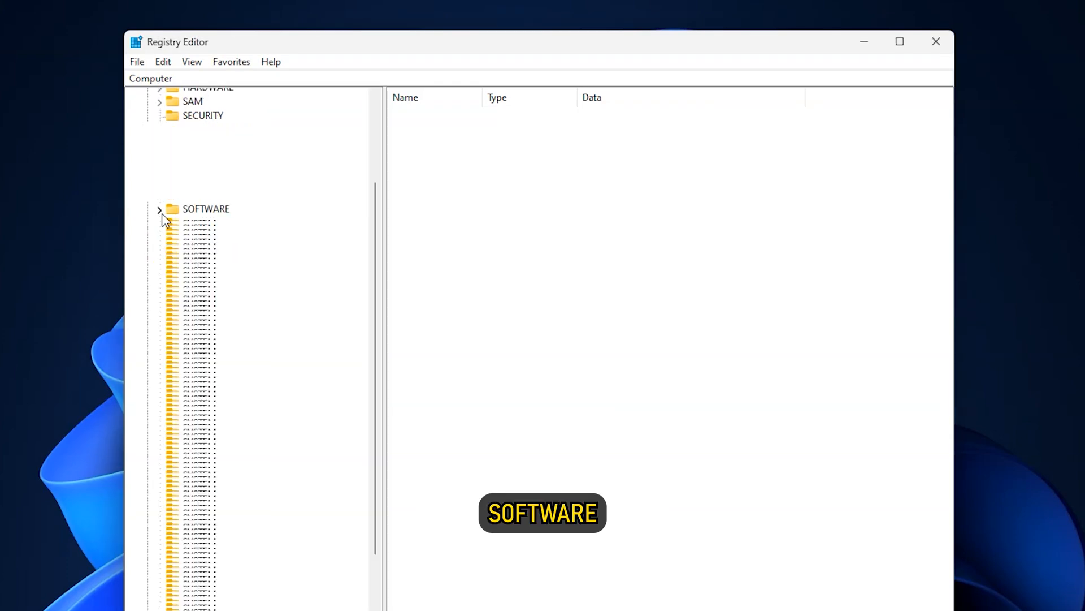
- Expand SOFTWARE to Uninstall and read the first entry's Visual C++ name and InstallDate 20240616
{"action": "left_click", "coordinate": [160, 209]}
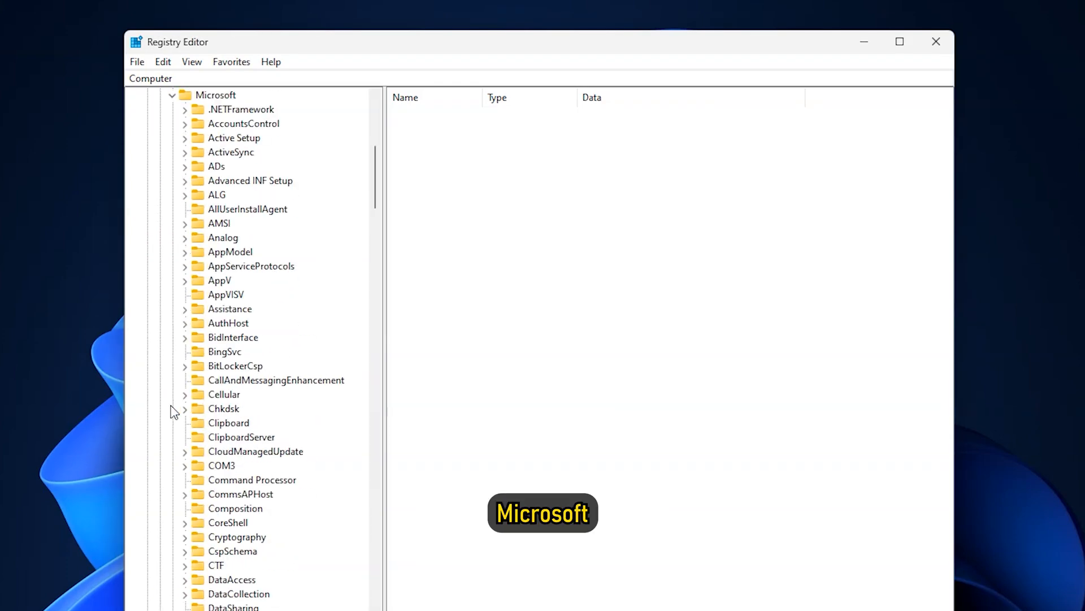
{"action": "scroll", "scroll_direction": "down", "scroll_amount": 3}
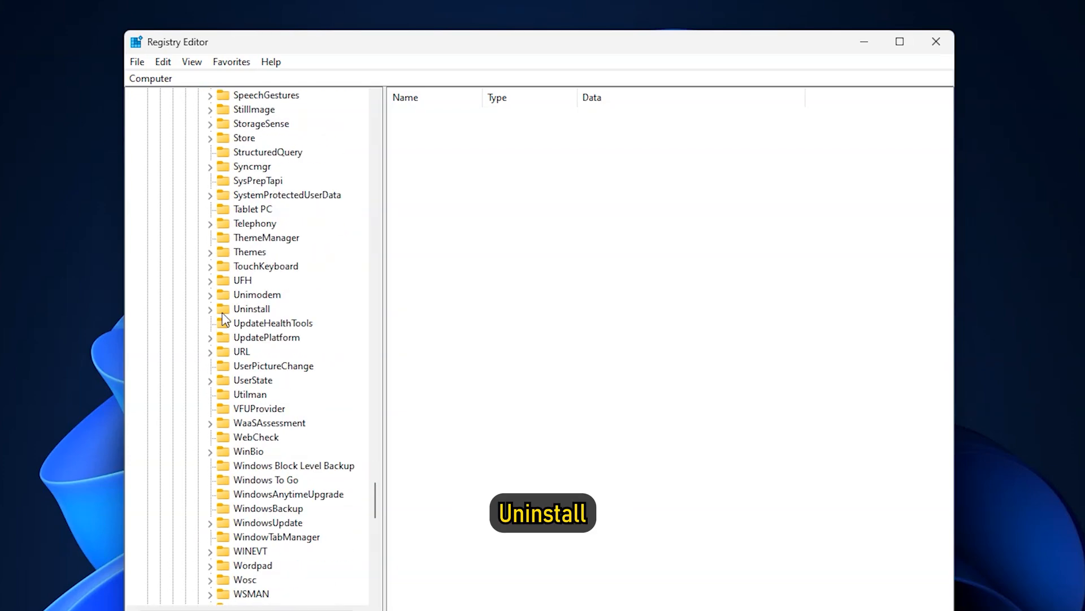
{"action": "left_click", "coordinate": [210, 308]}
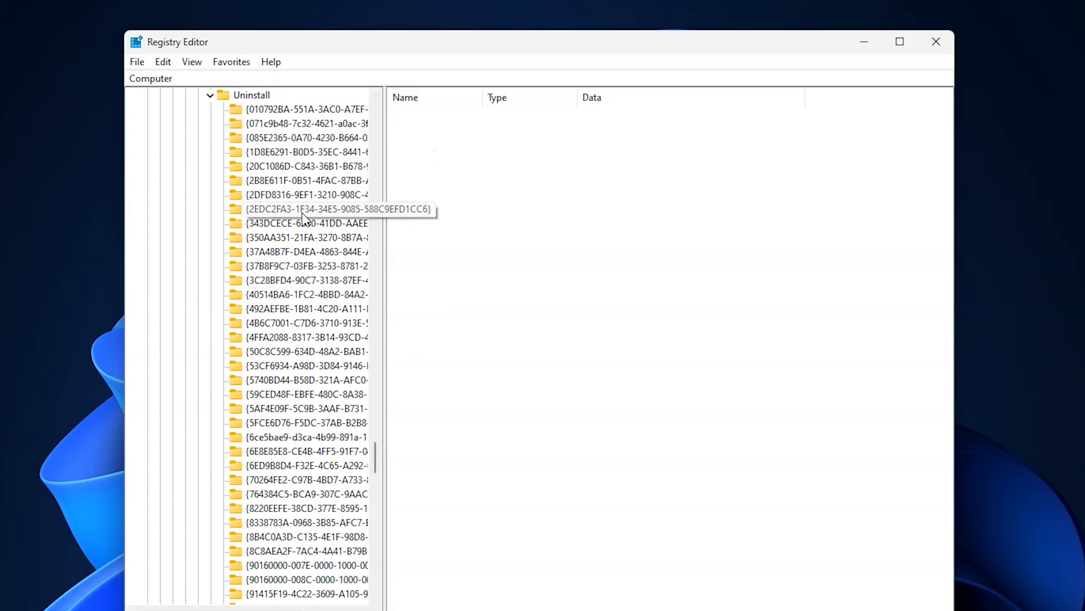
{"action": "left_click", "coordinate": [304, 108]}
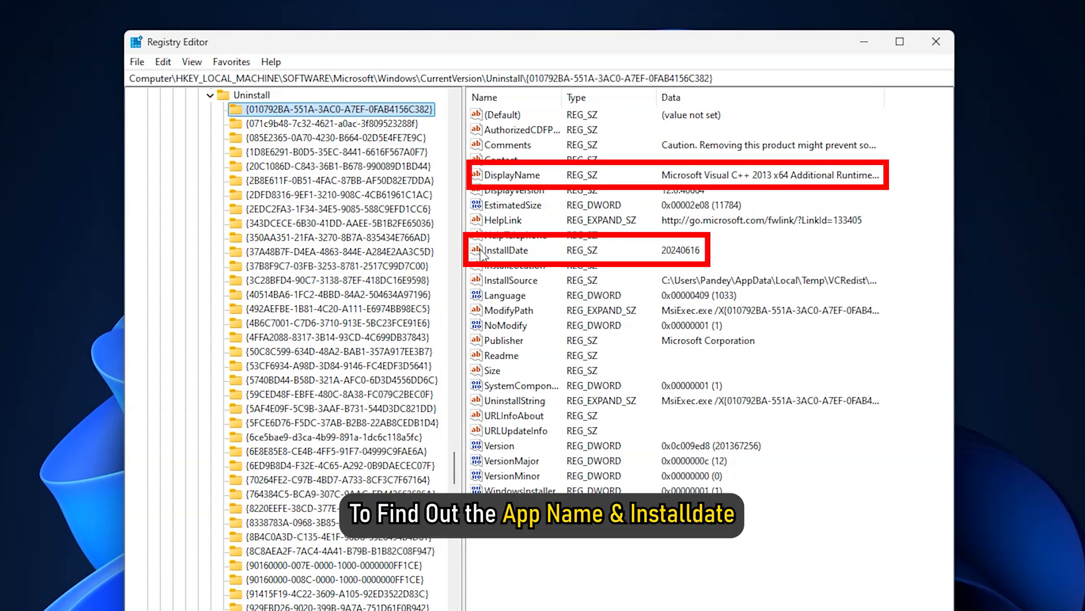
{"action": "left_click", "coordinate": [506, 250]}
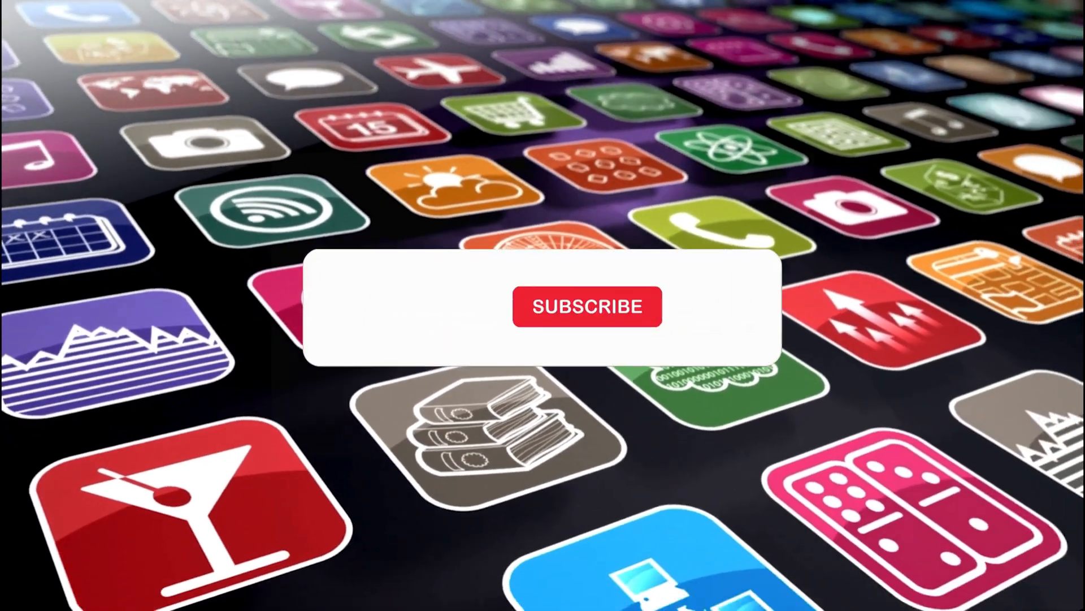
{"action": "left_click", "coordinate": [586, 306]}
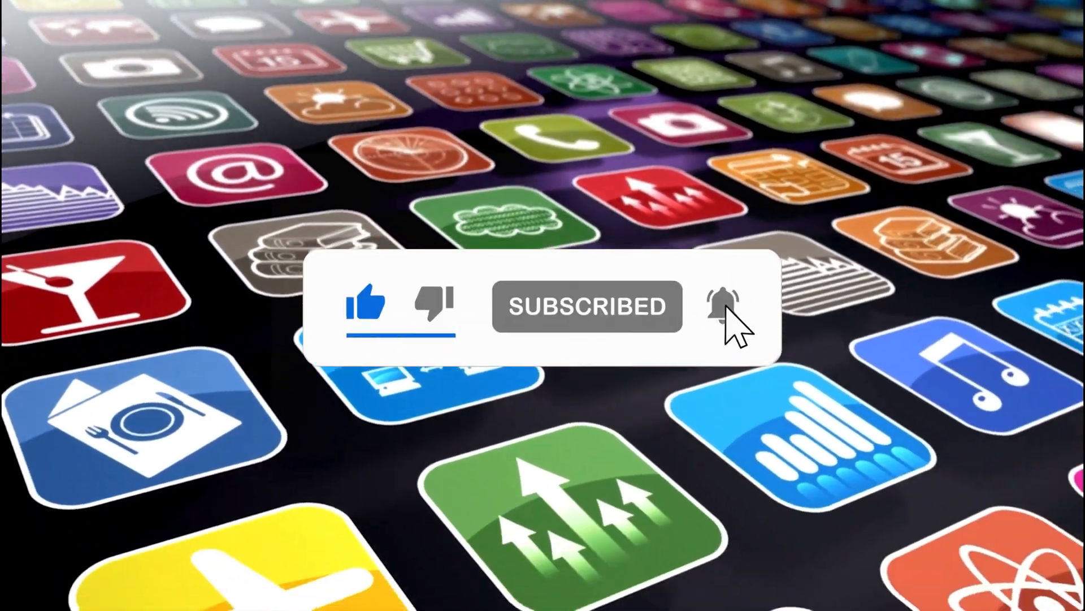